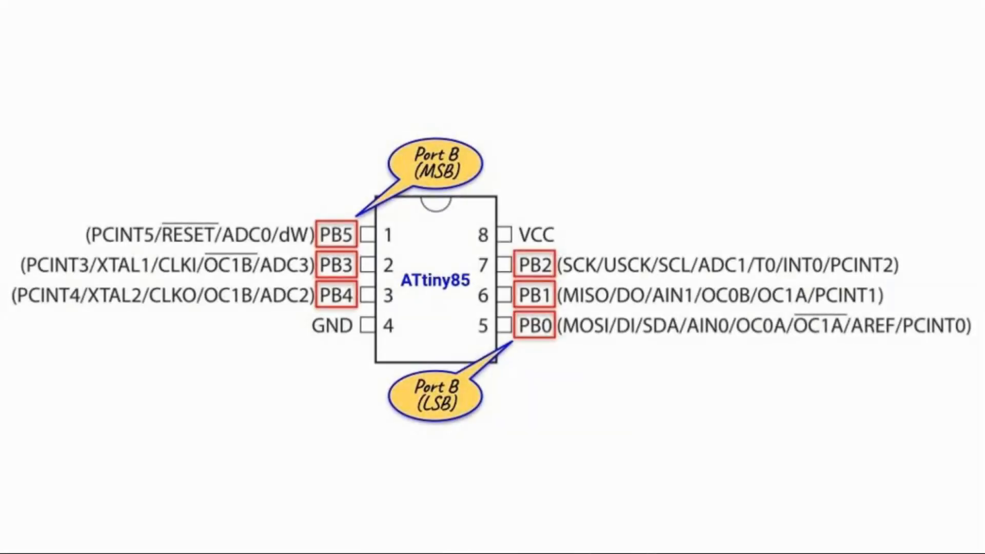
pyautogui.moveTo(525, 268)
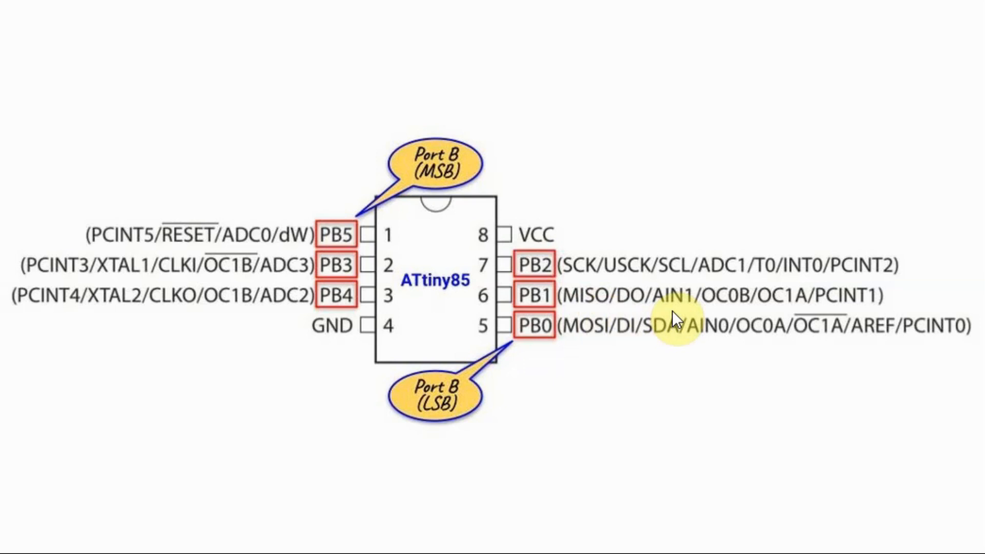
pyautogui.moveTo(279, 317)
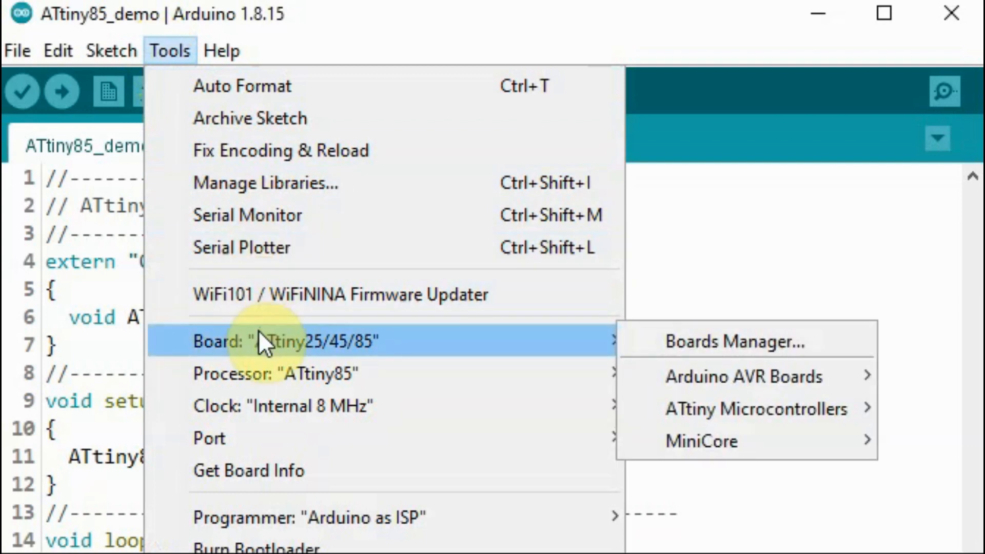
pyautogui.moveTo(270, 373)
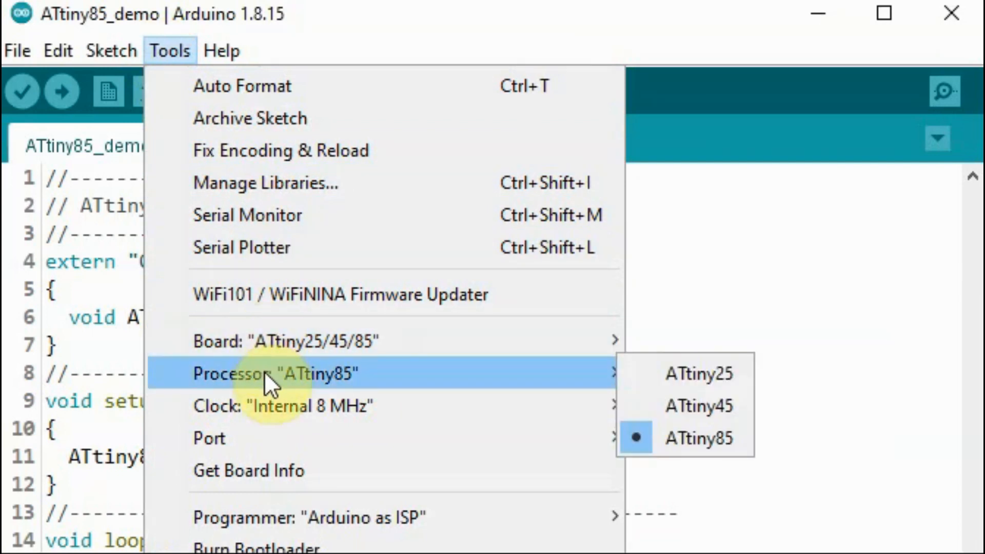
pyautogui.moveTo(286, 405)
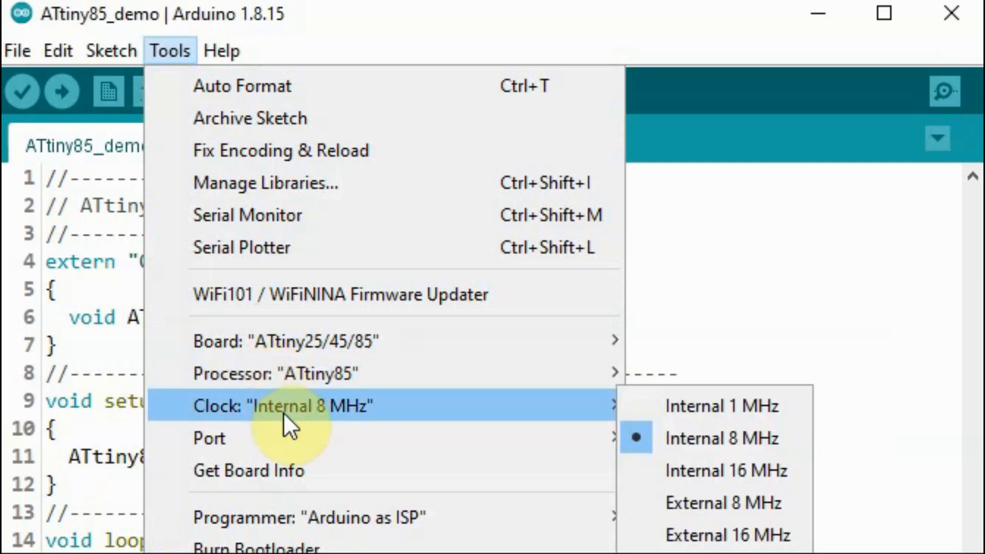
pyautogui.moveTo(295, 438)
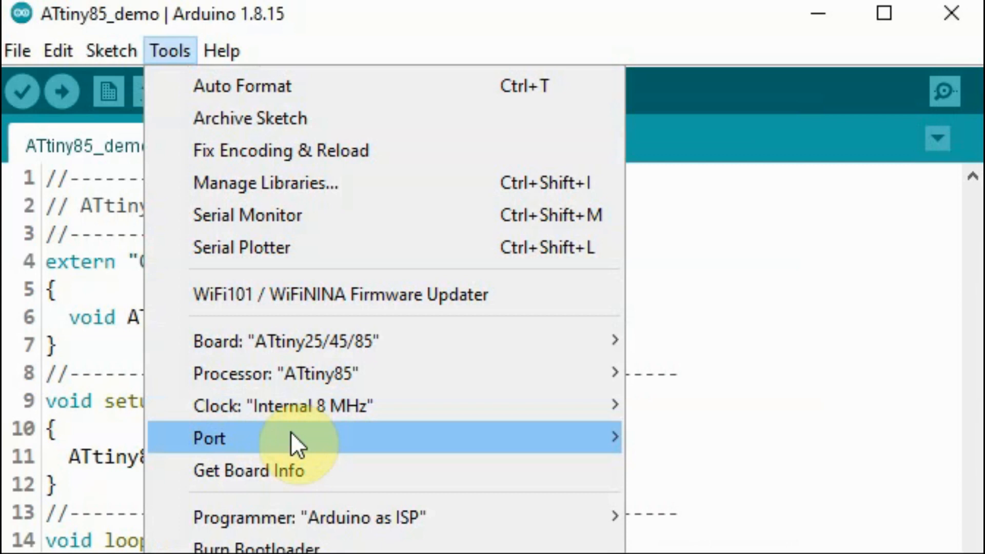
pyautogui.moveTo(308, 517)
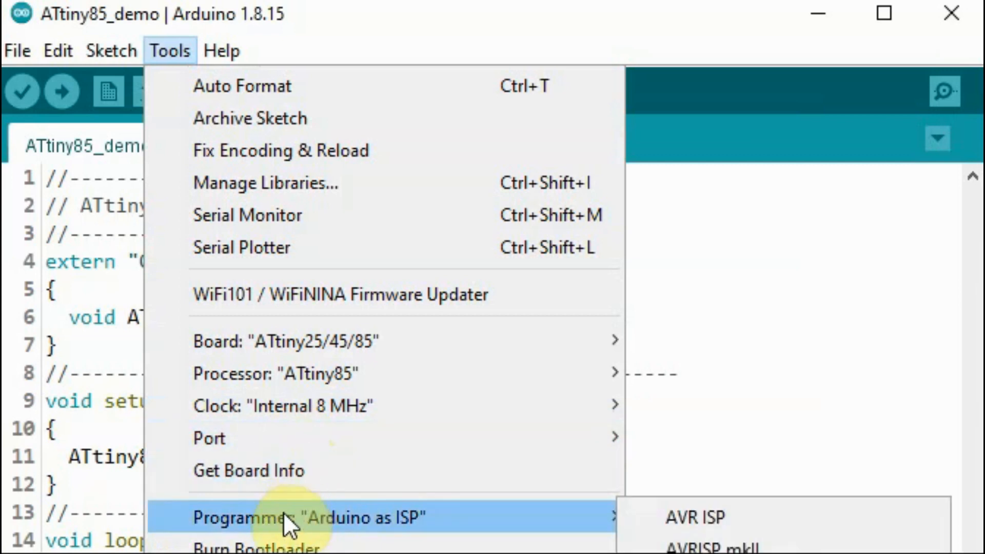
pyautogui.moveTo(252, 544)
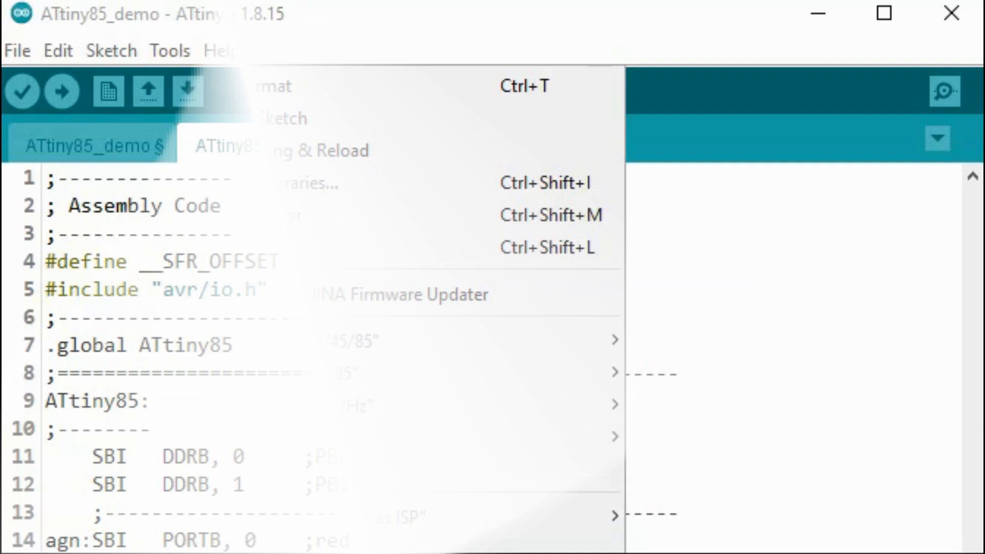
# Step: View the ATtiny85_demo.S routine that alternately toggles the red and blue LEDs
pyautogui.click(266, 145)
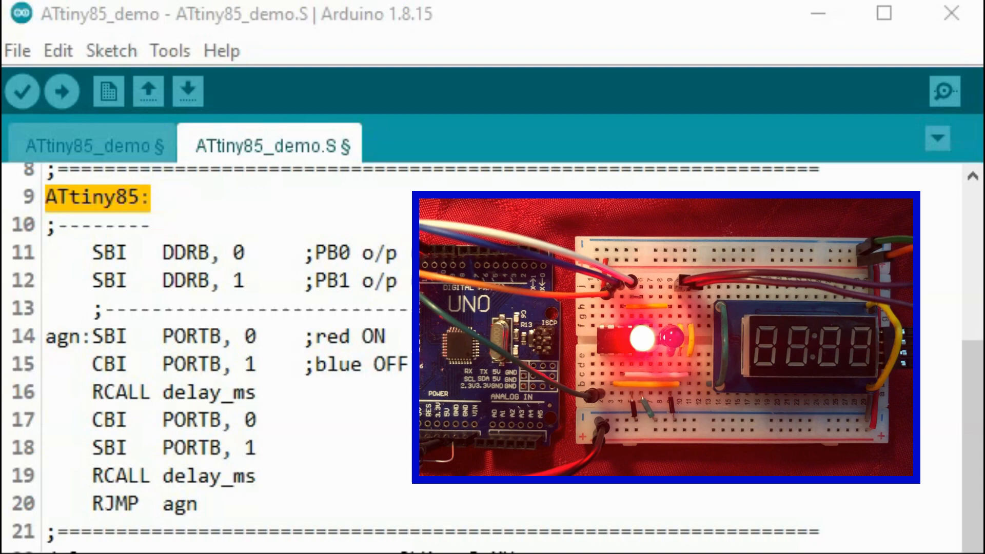
pyautogui.click(189, 253)
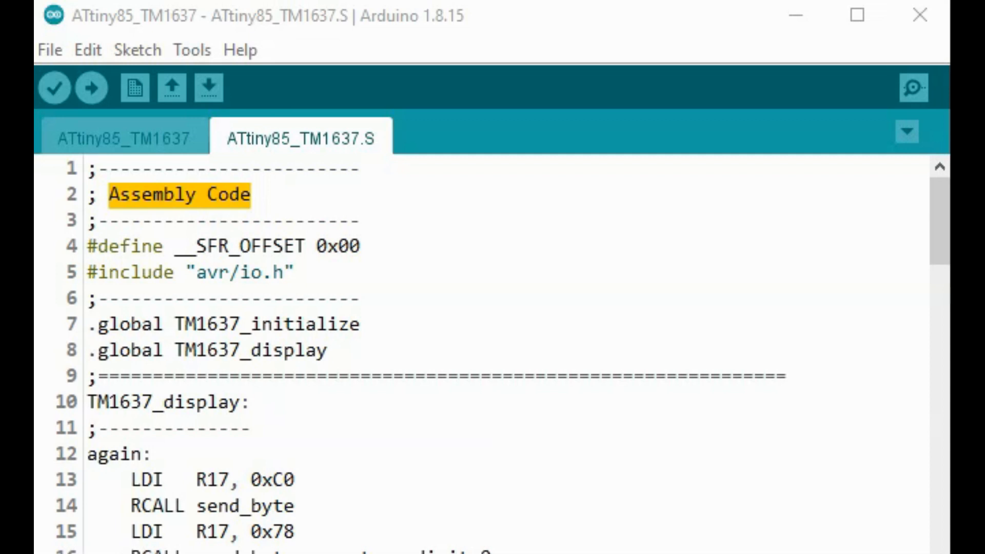
# Step: Scroll through ATtiny85_TM1637.S to the per-digit display loops and the digit-clearing routine
pyautogui.scroll(-3)
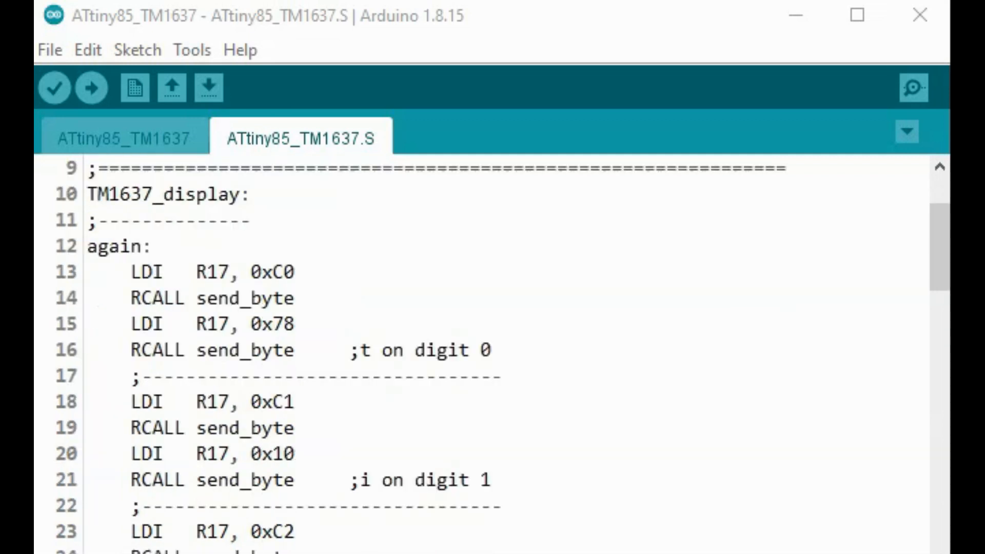
pyautogui.scroll(-3)
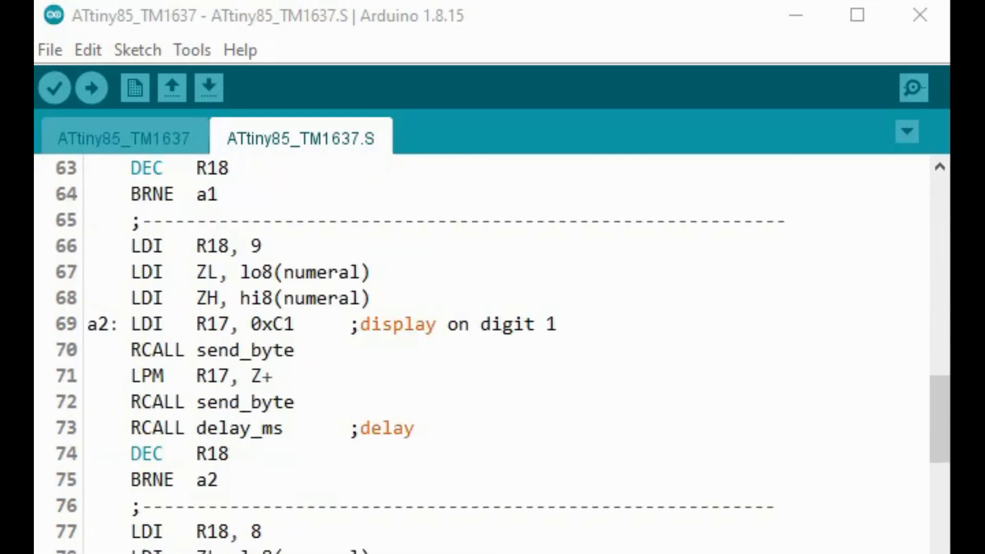
pyautogui.scroll(-3)
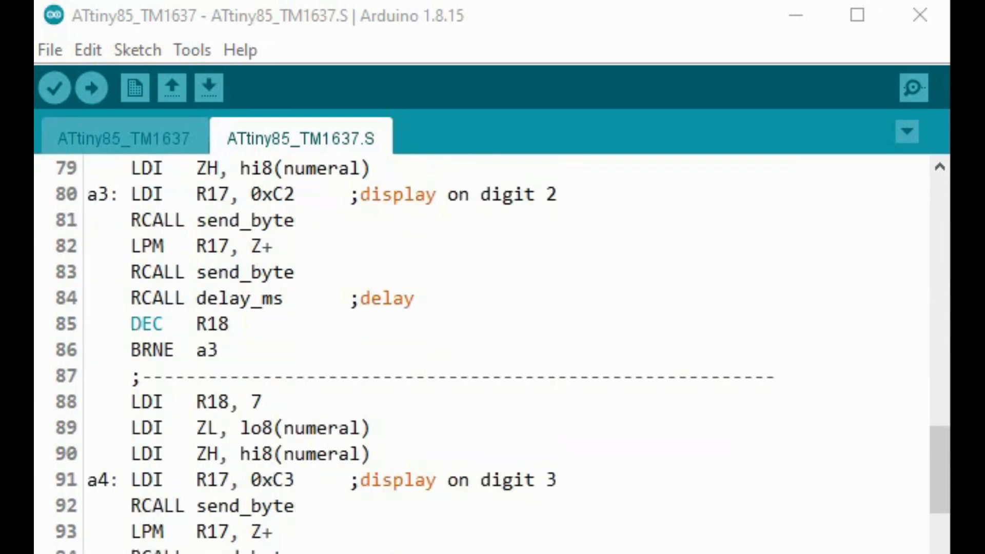
pyautogui.scroll(-3)
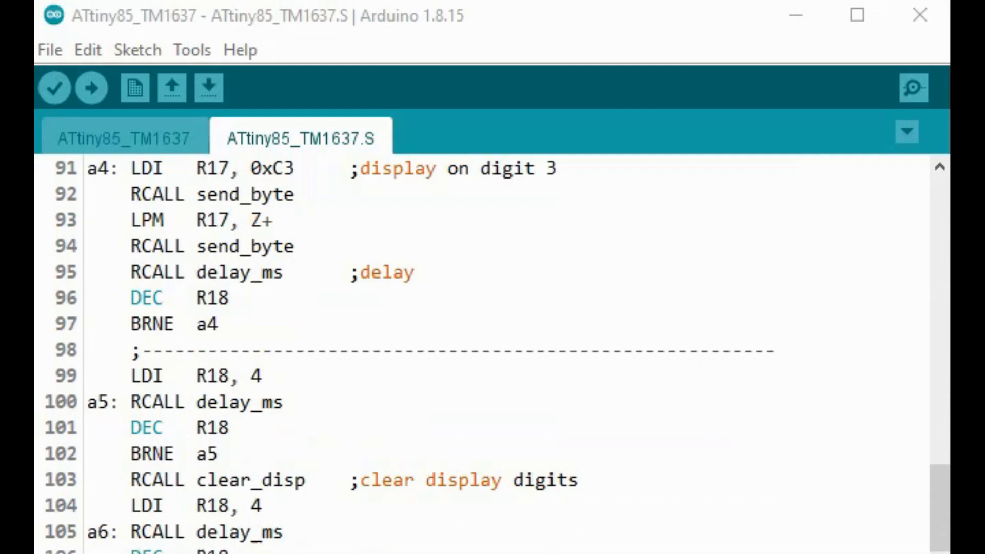